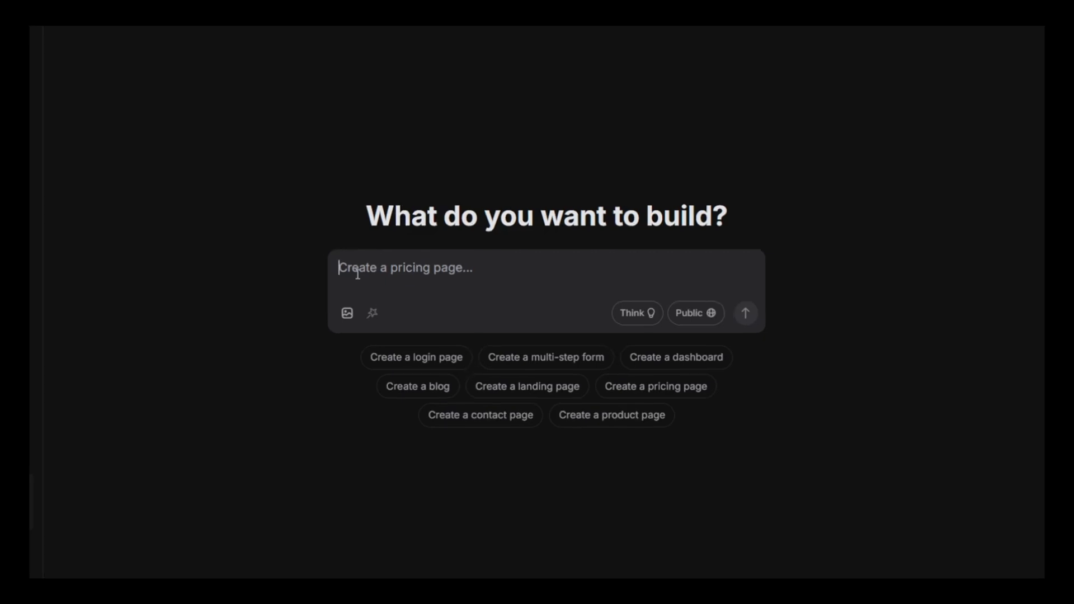
Request a job-ready portfolio with best projects and great UI using Next.js, then enhance it.
type("create portfolio website for fresher software engineer, who are look")
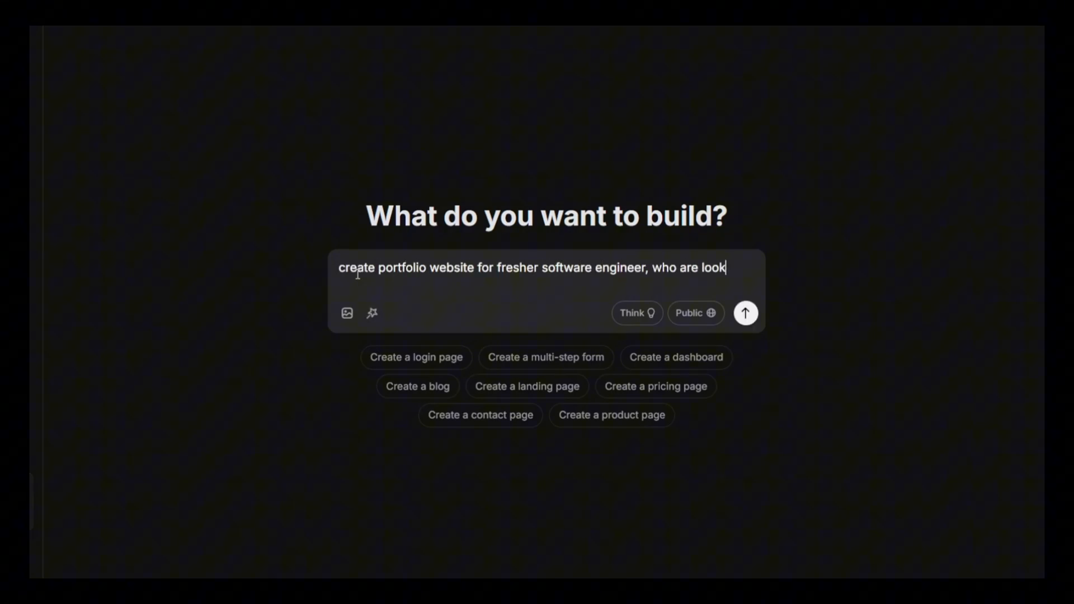
type("ing for job and add best project in this por")
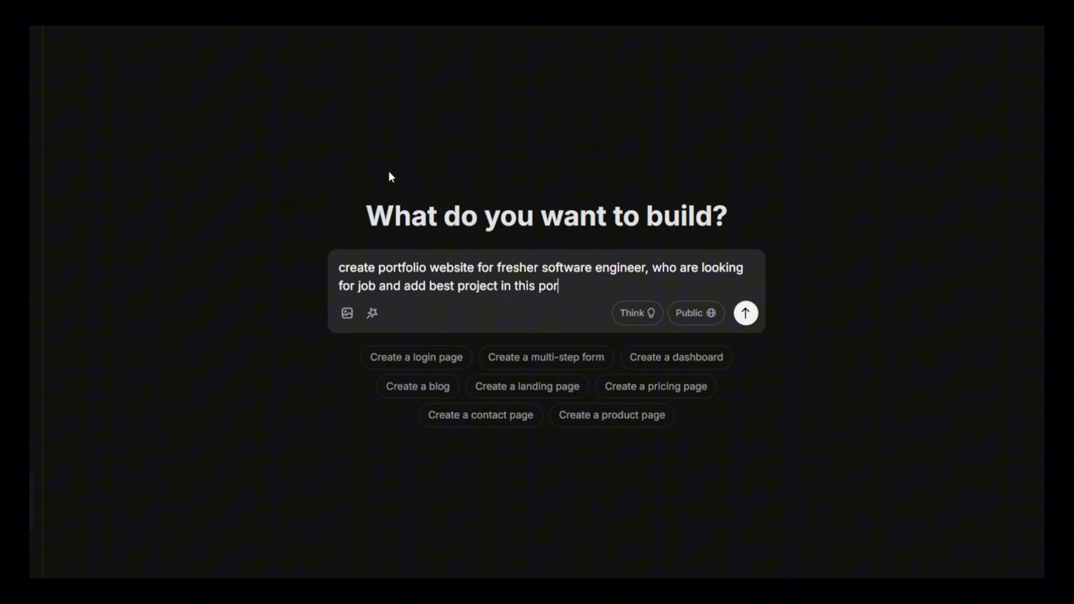
type("tfolio and make the ui great")
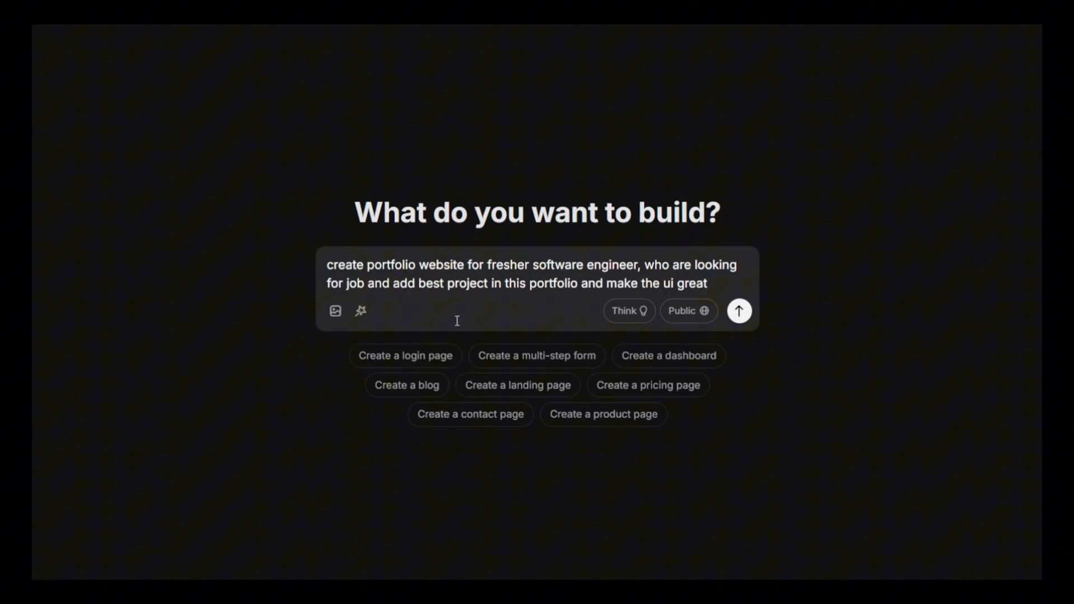
type("for better ui you can use next js with")
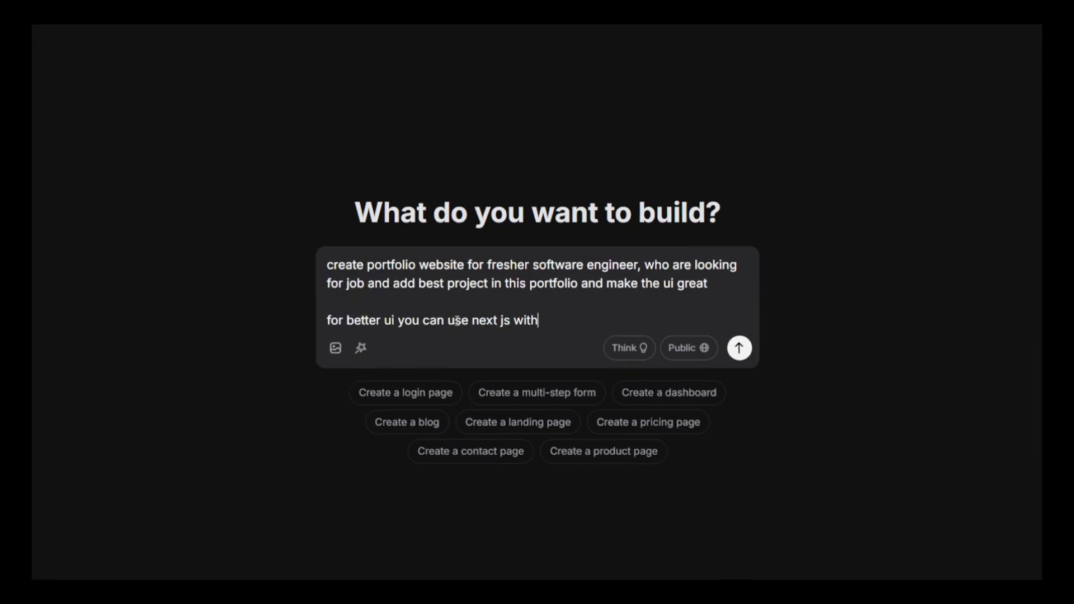
left_click(360, 348)
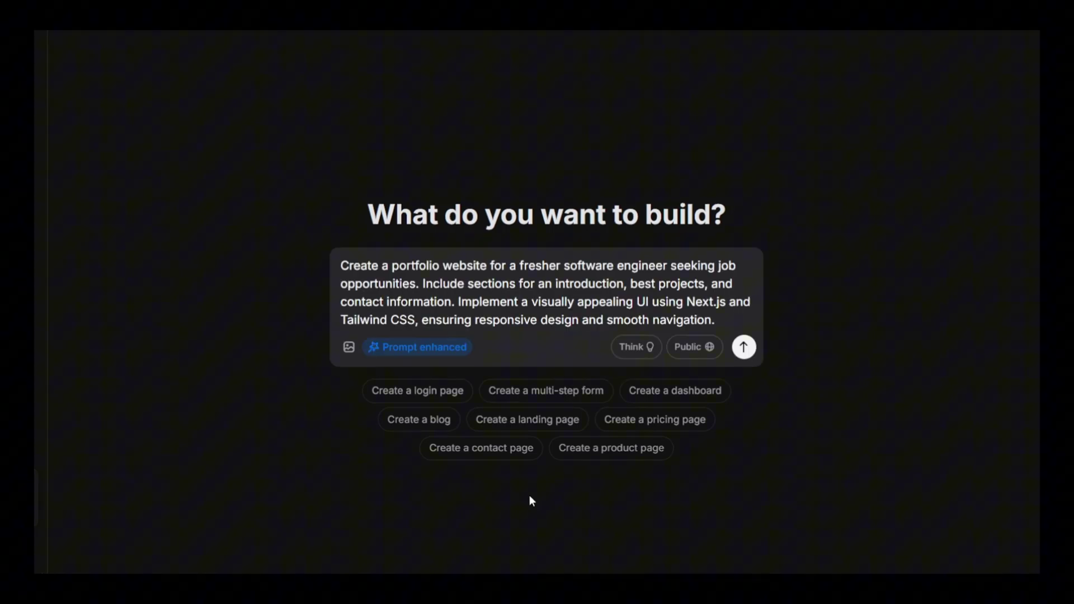
Generate the portfolio site, return to the chat view and hide the recent chats panel.
left_click(744, 347)
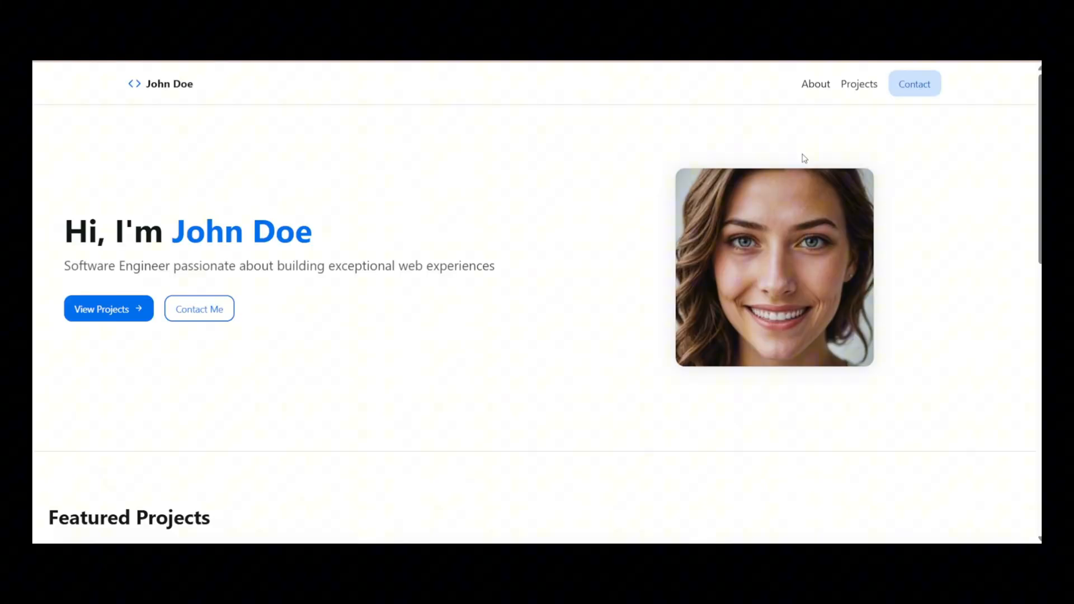
left_click(858, 84)
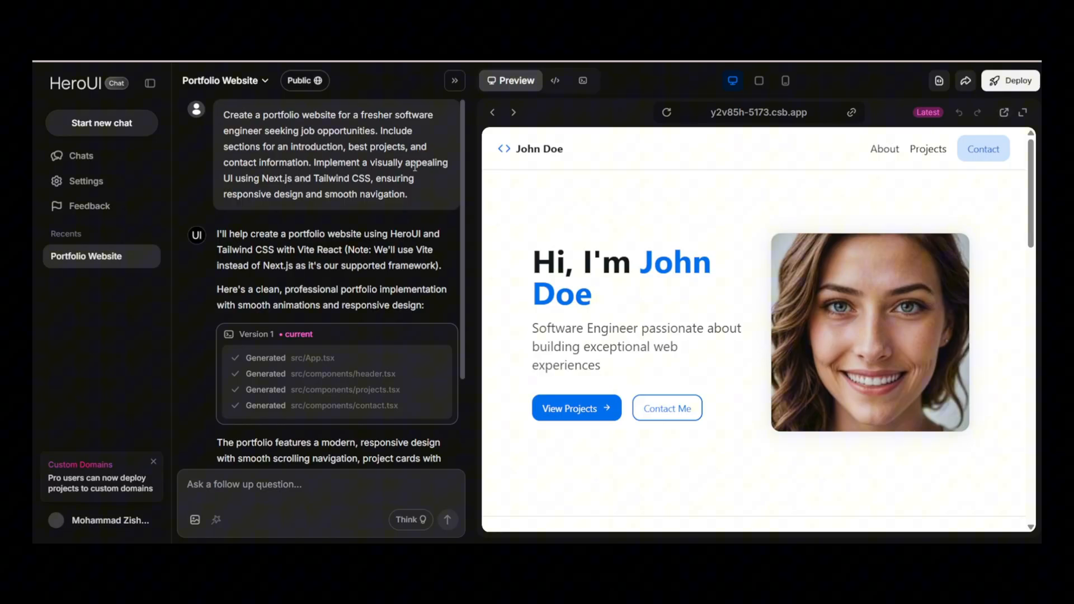
left_click(786, 81)
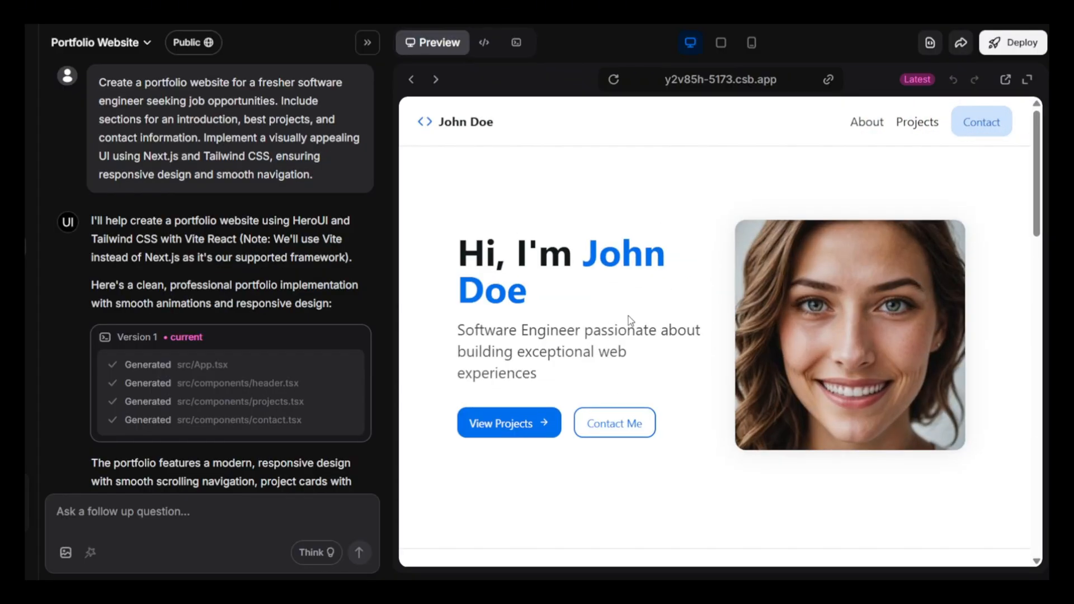
Ask for a UI redesign because the current design is unsatisfying, and follow the Version 2 edits.
type("i am not happy with the ui design so ag")
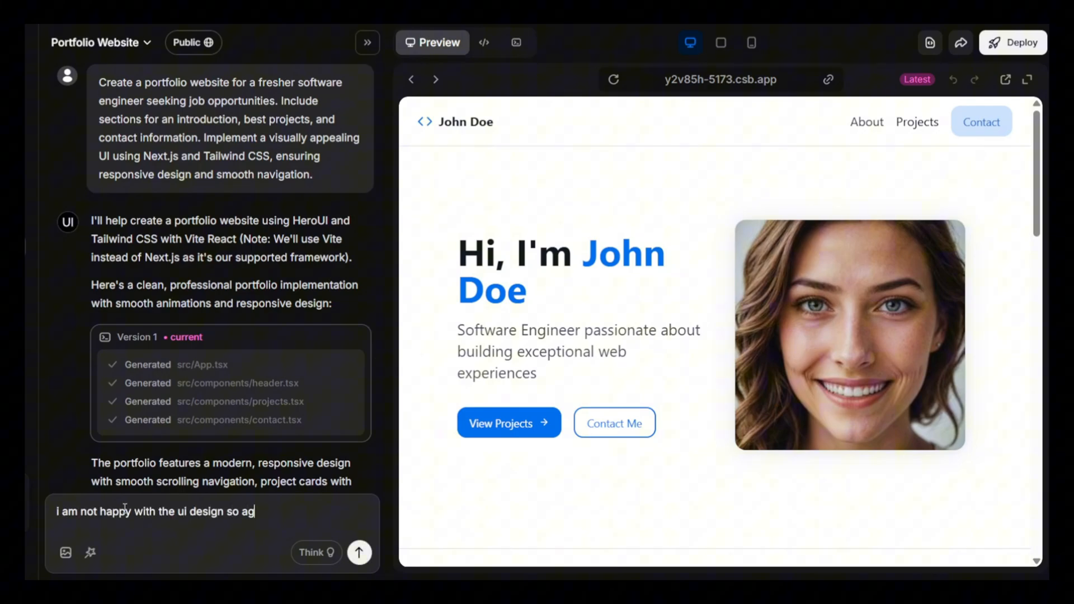
left_click(359, 553)
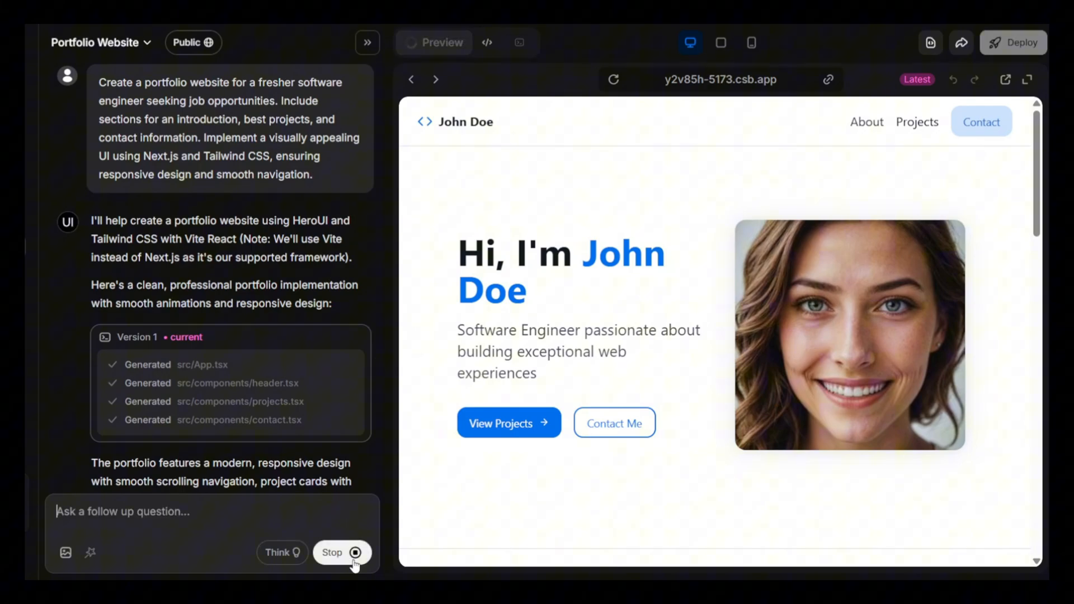
left_click(487, 42)
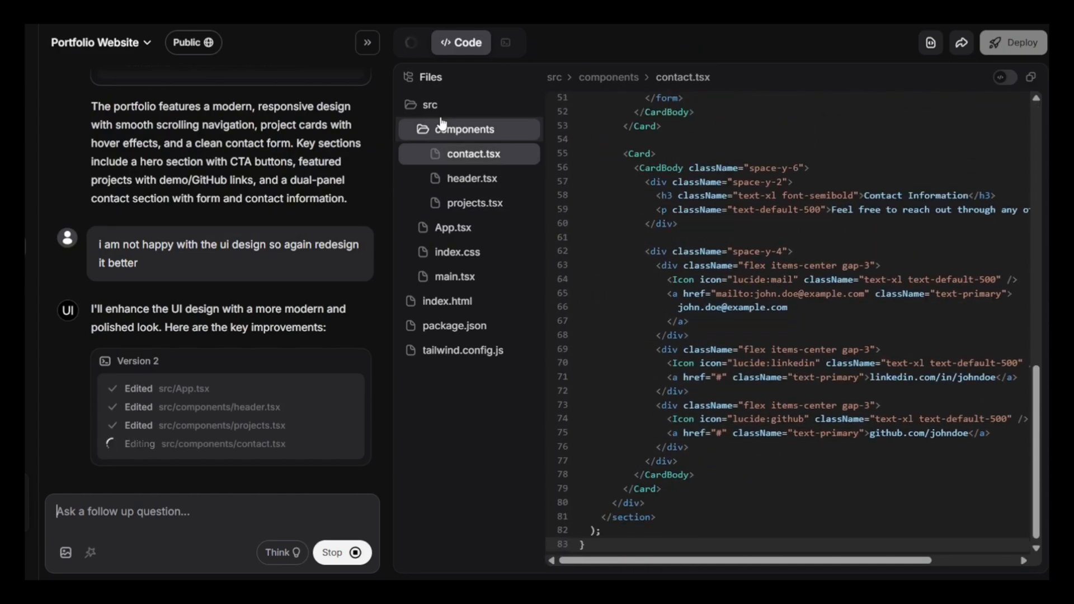
left_click(432, 43)
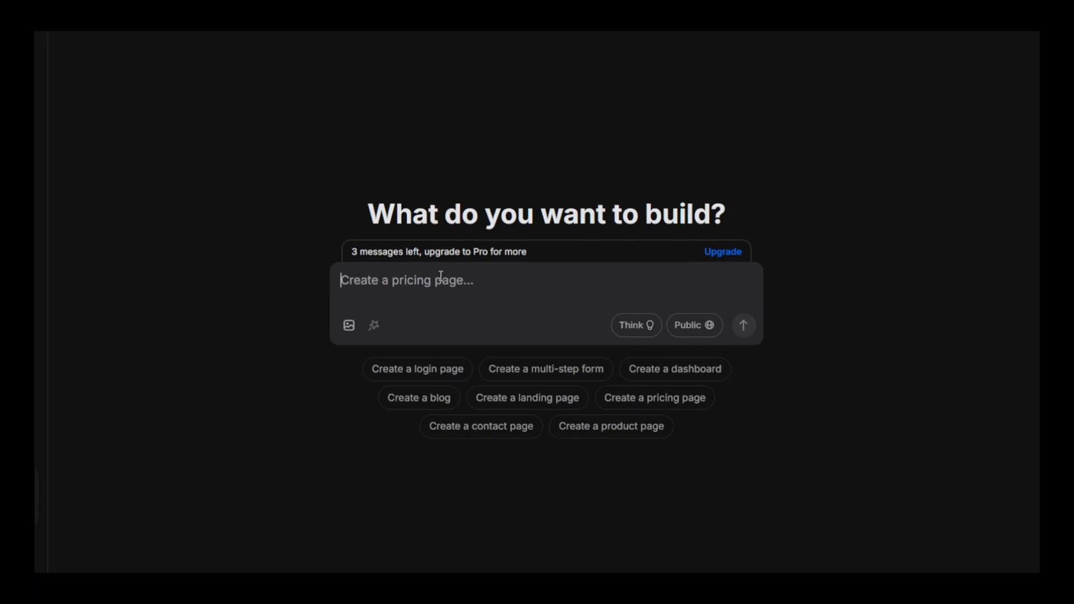
Submit an enhanced request for a full-function shopping to-do app.
type("create full function shopping to do app where i can list the food item, so it helps to remember to get from the market")
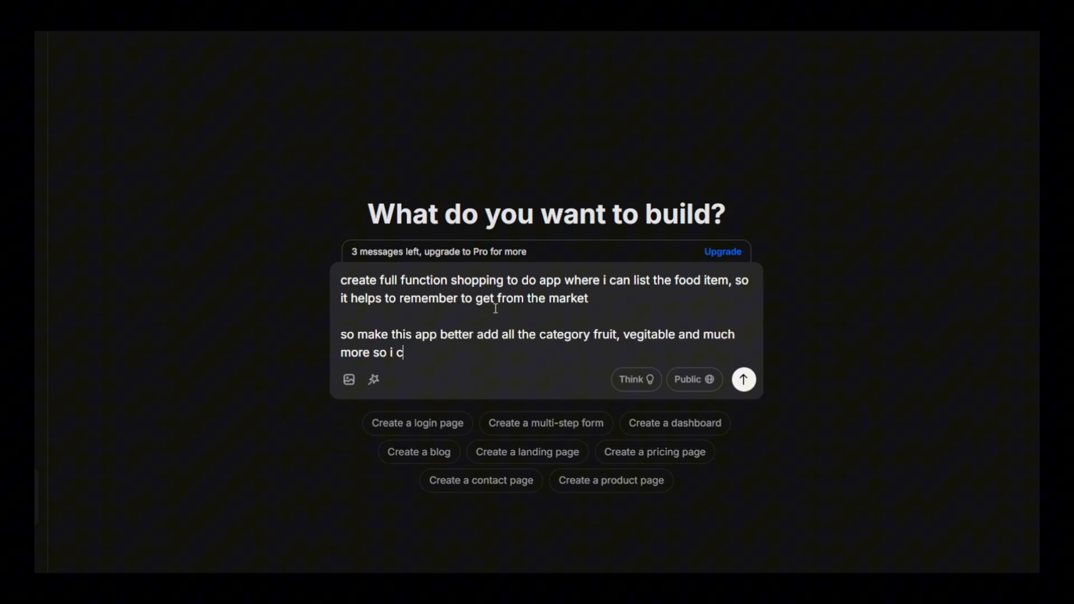
left_click(373, 380)
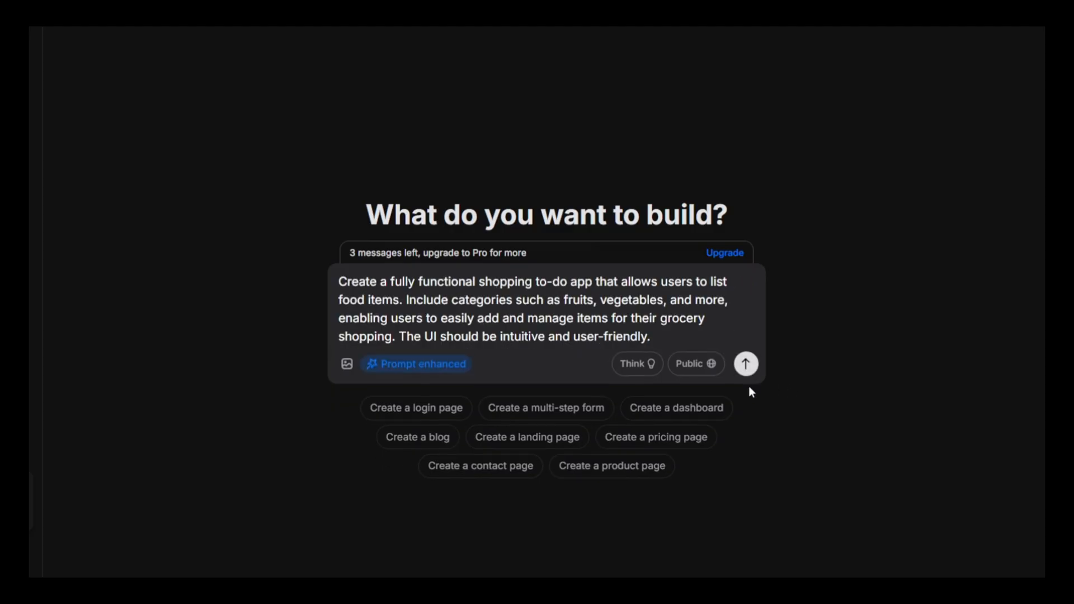
left_click(746, 364)
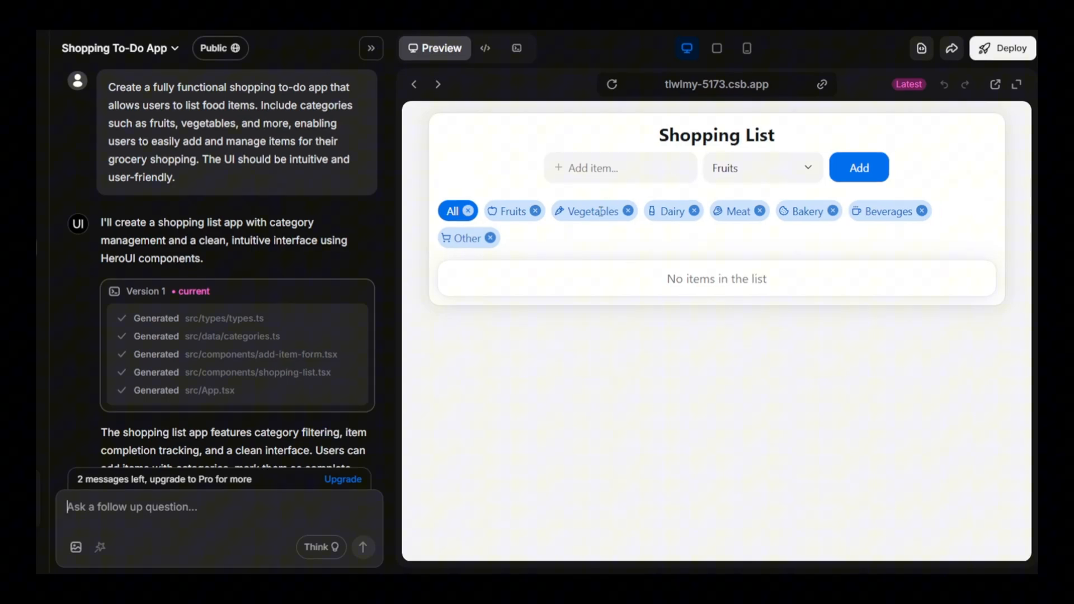
Test the shopping app at phone size, filtering by the Beverages and Fruits categories.
left_click(762, 168)
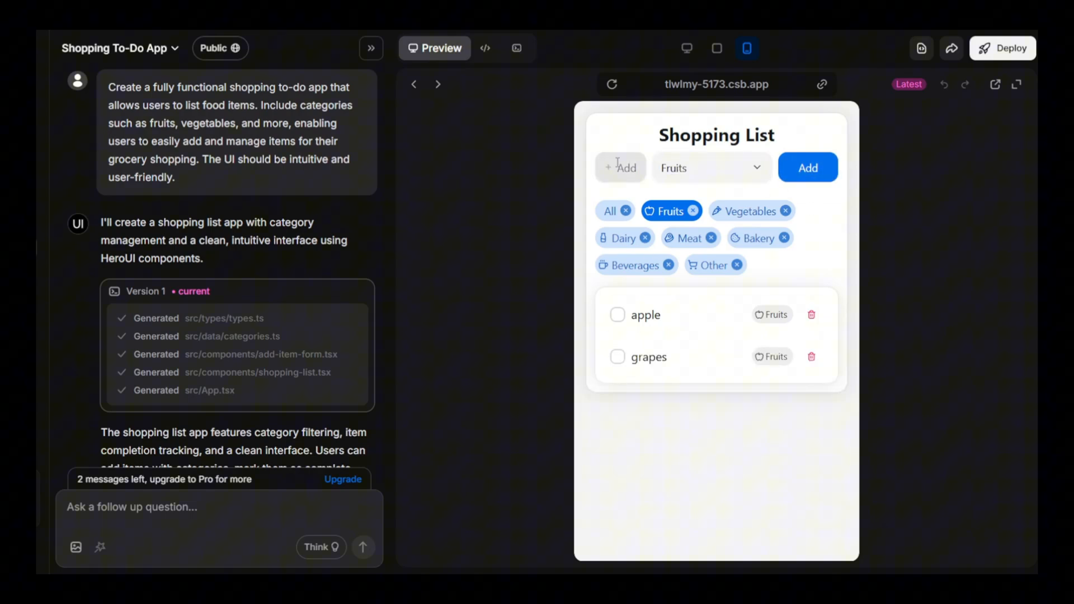
left_click(711, 168)
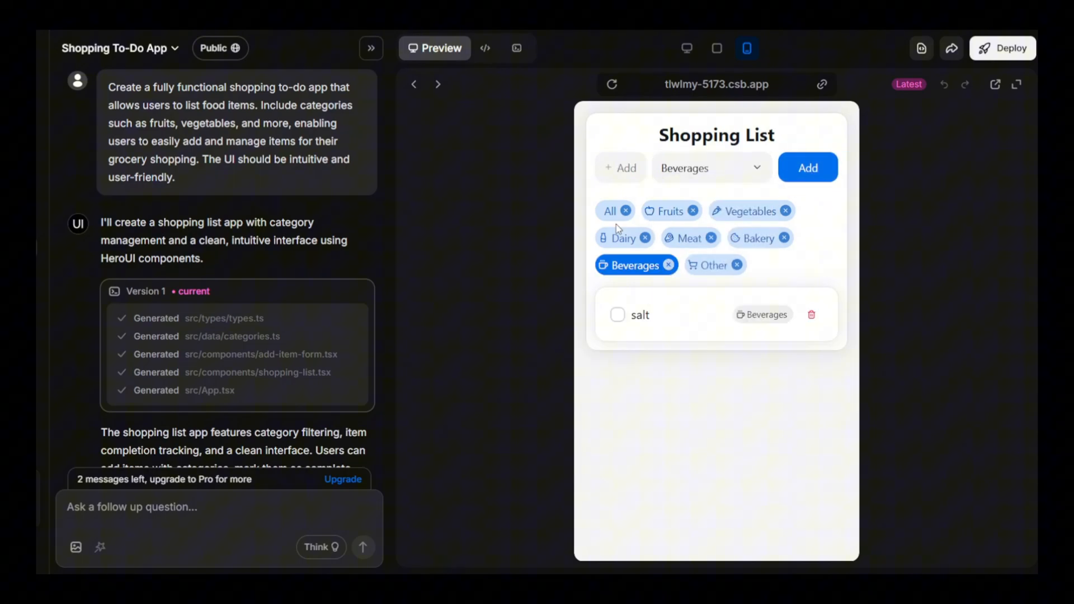
left_click(666, 211)
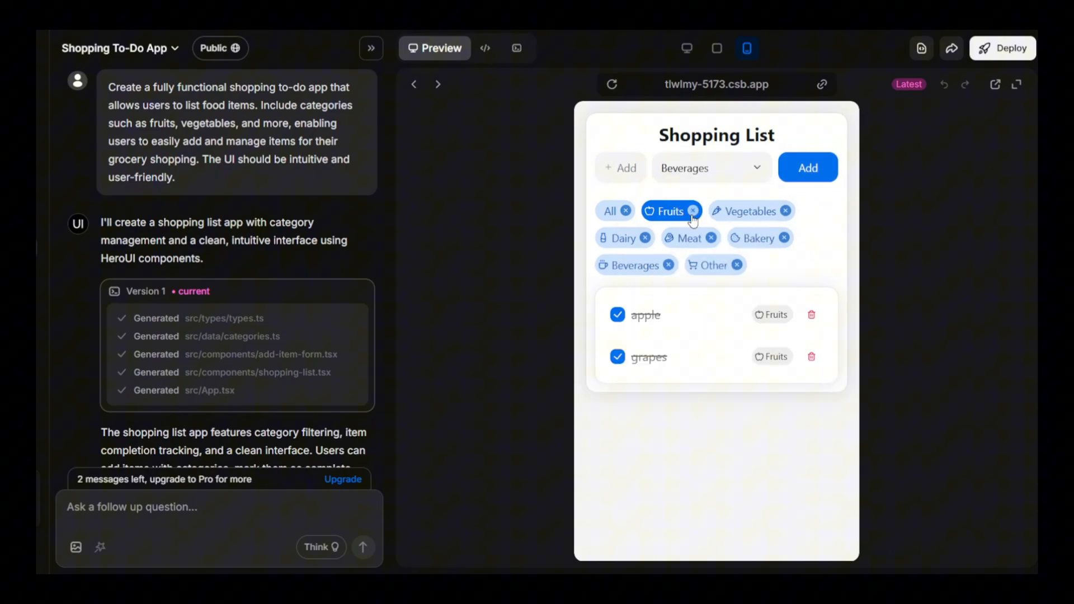
mouse_move(734, 482)
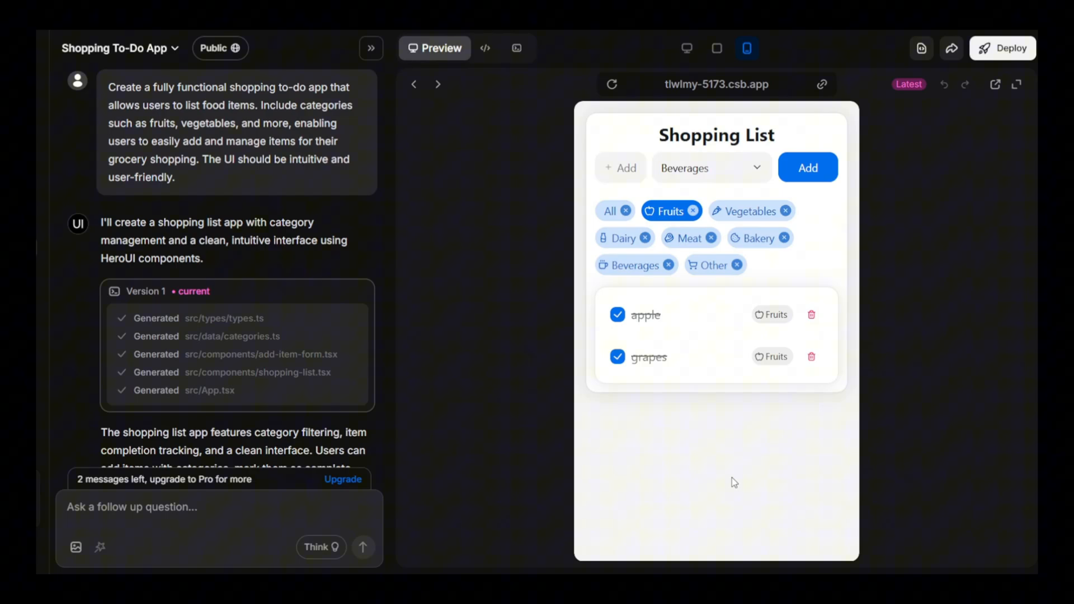
left_click(687, 48)
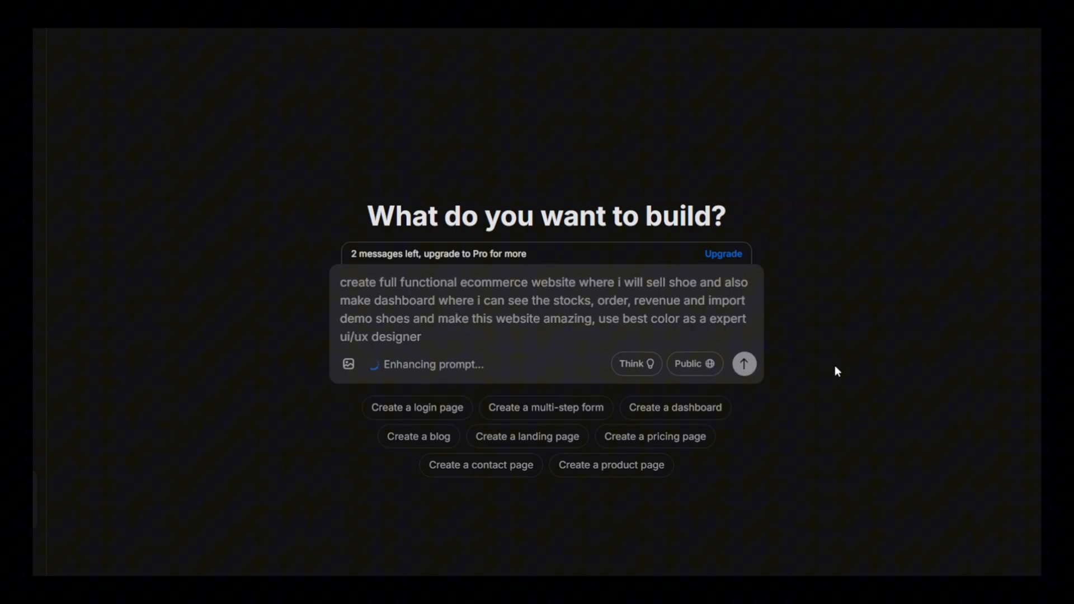
Build the shoe store app and view its preview with the import error.
left_click(745, 364)
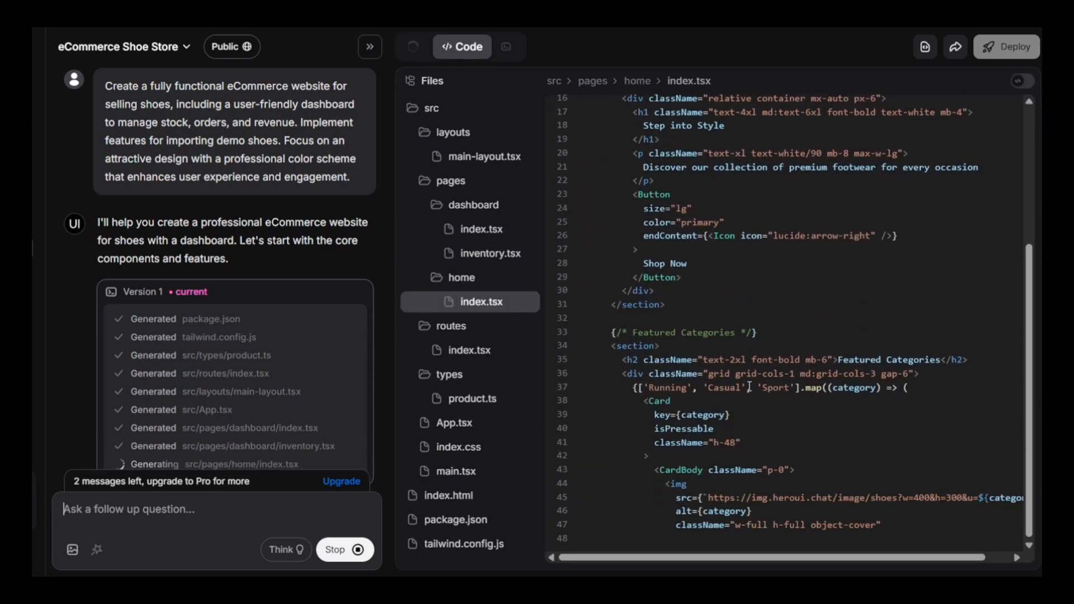
scroll("down", 3)
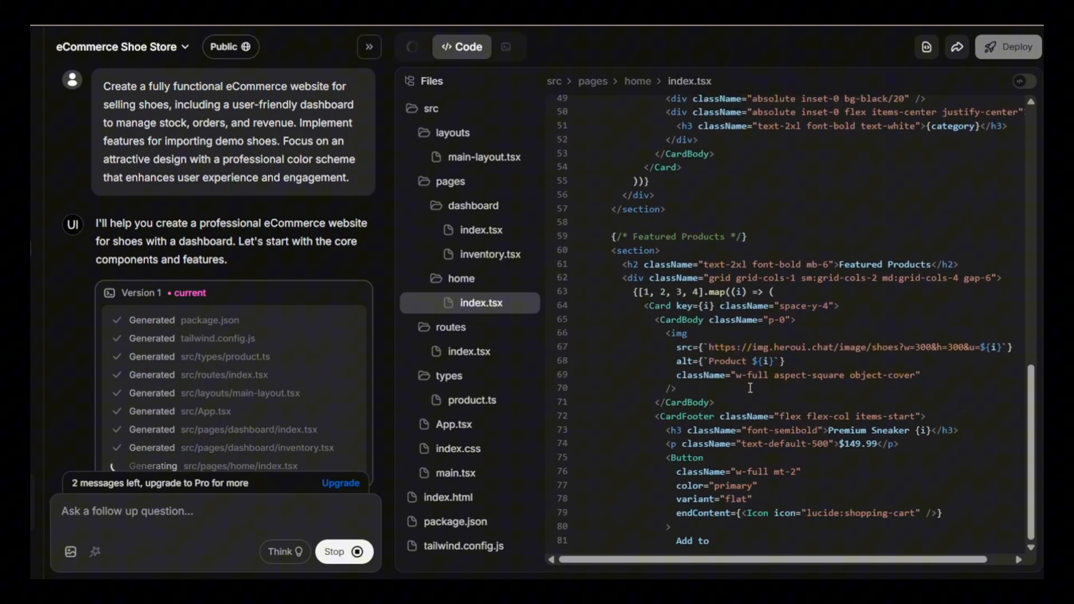
left_click(433, 47)
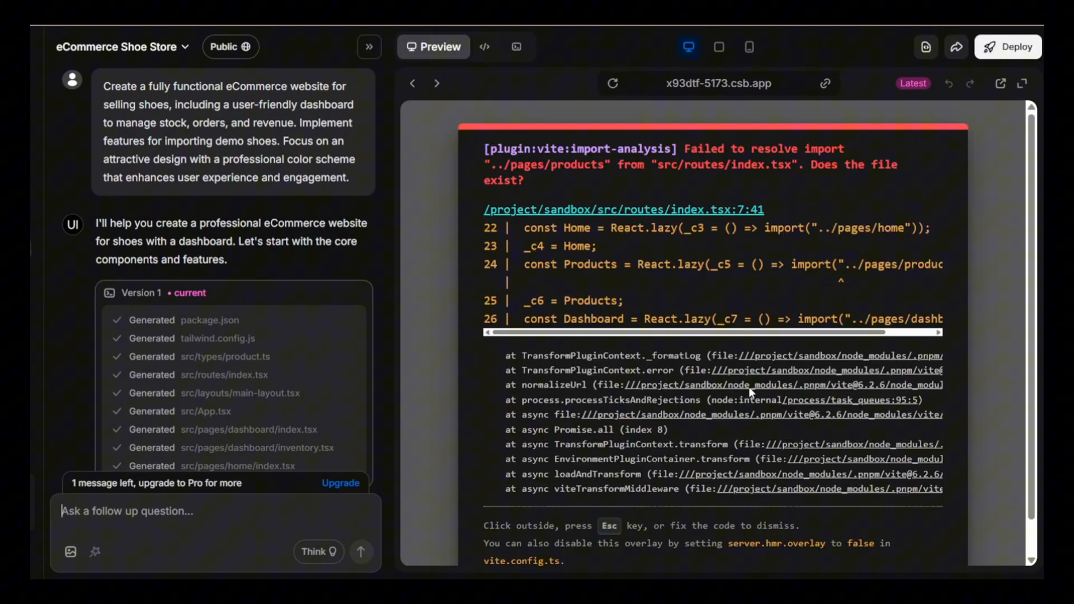
Send a follow-up asking the assistant to 'fix this error'.
scroll("down", 3)
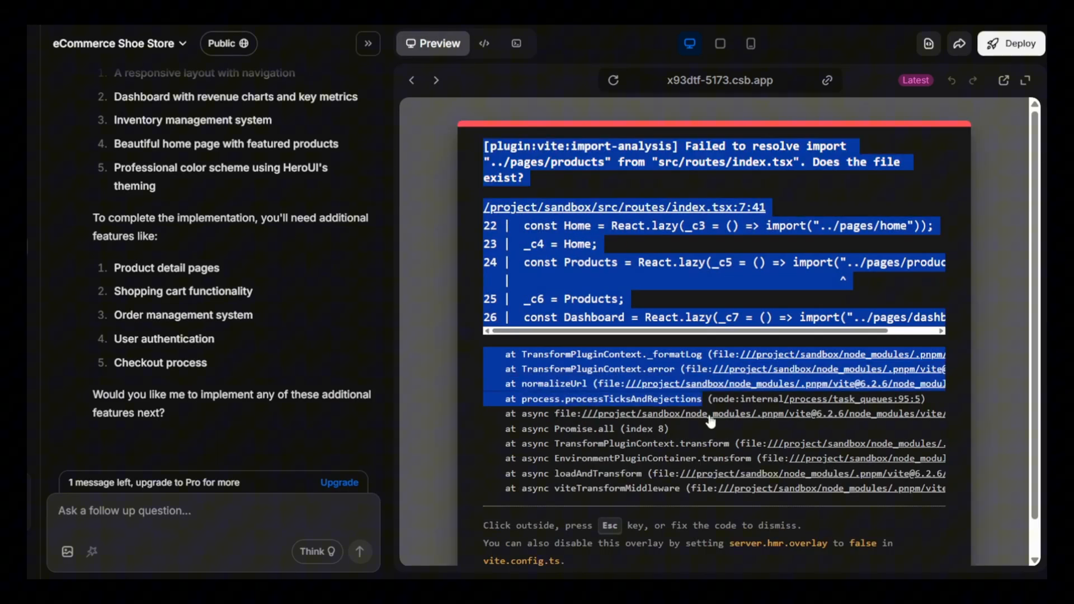
type("fix this error and")
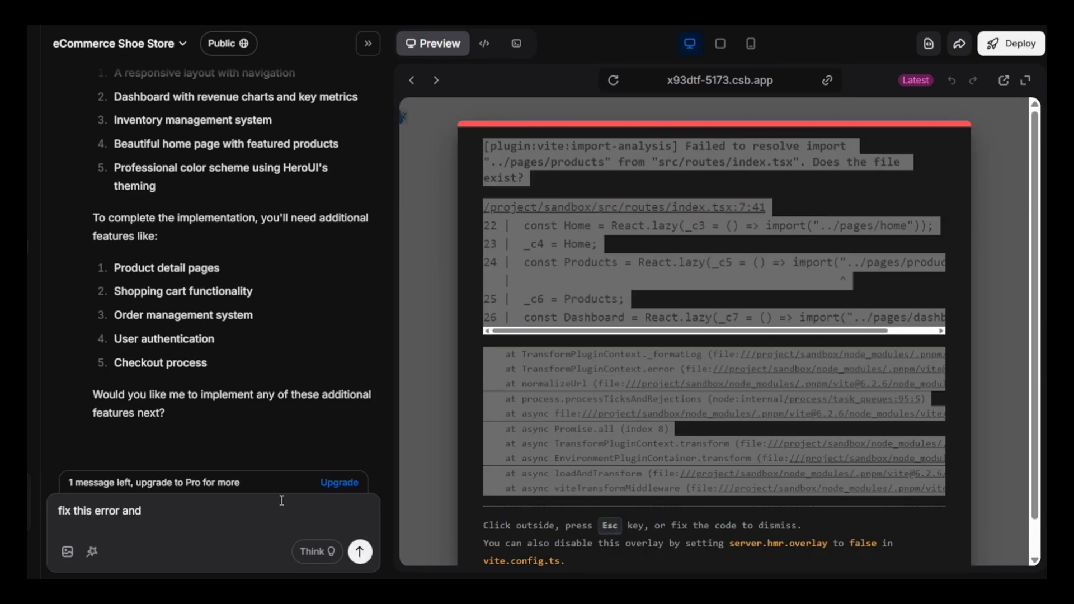
left_click(359, 551)
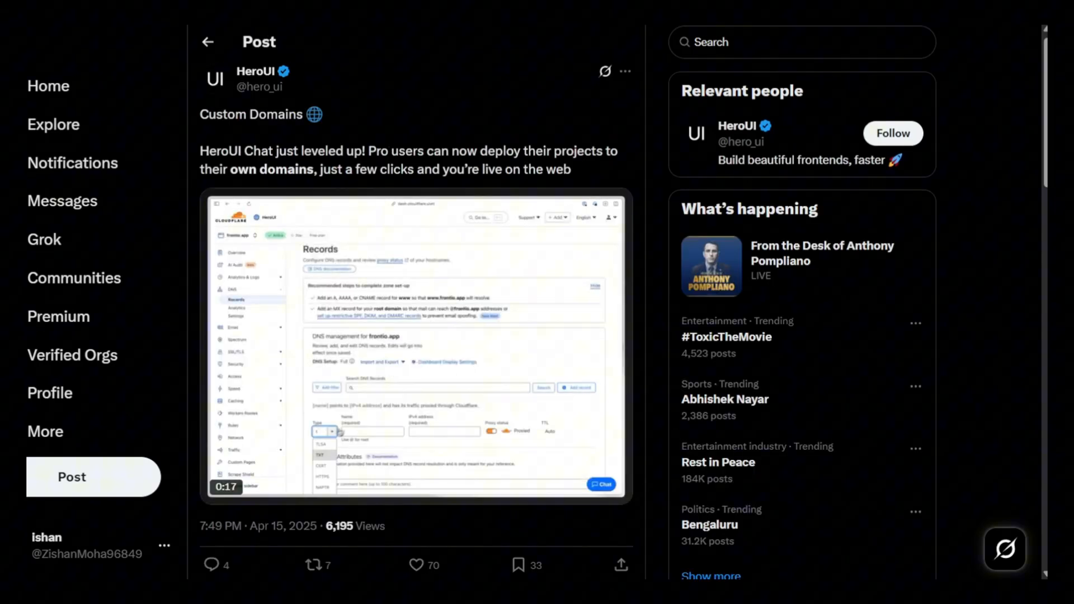
Scroll through HeroUI's X posts about custom domains and HeroUI Chat.
scroll("down", 3)
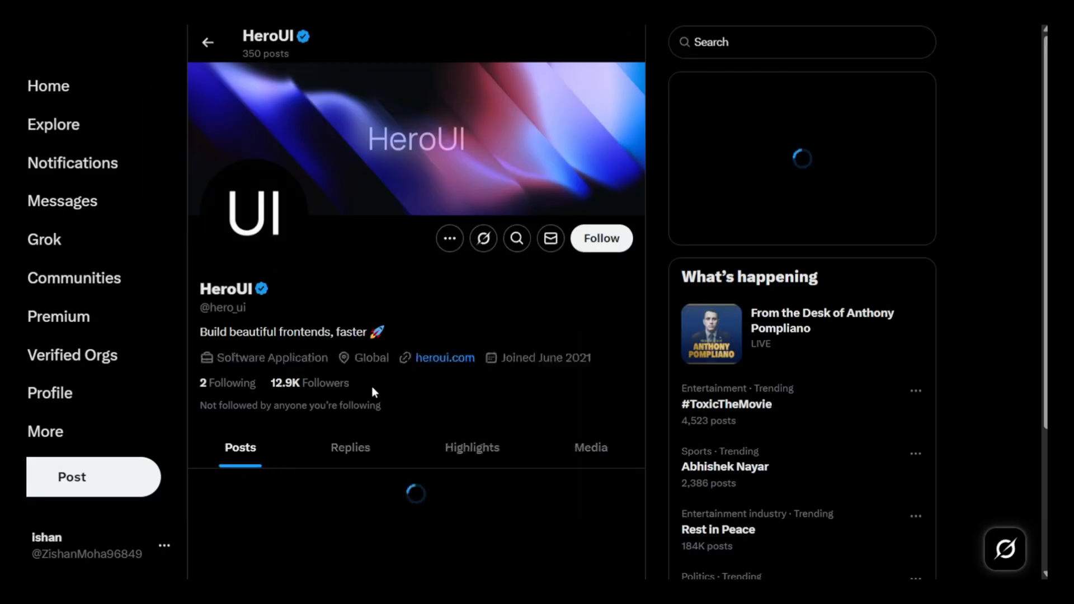
scroll("down", 3)
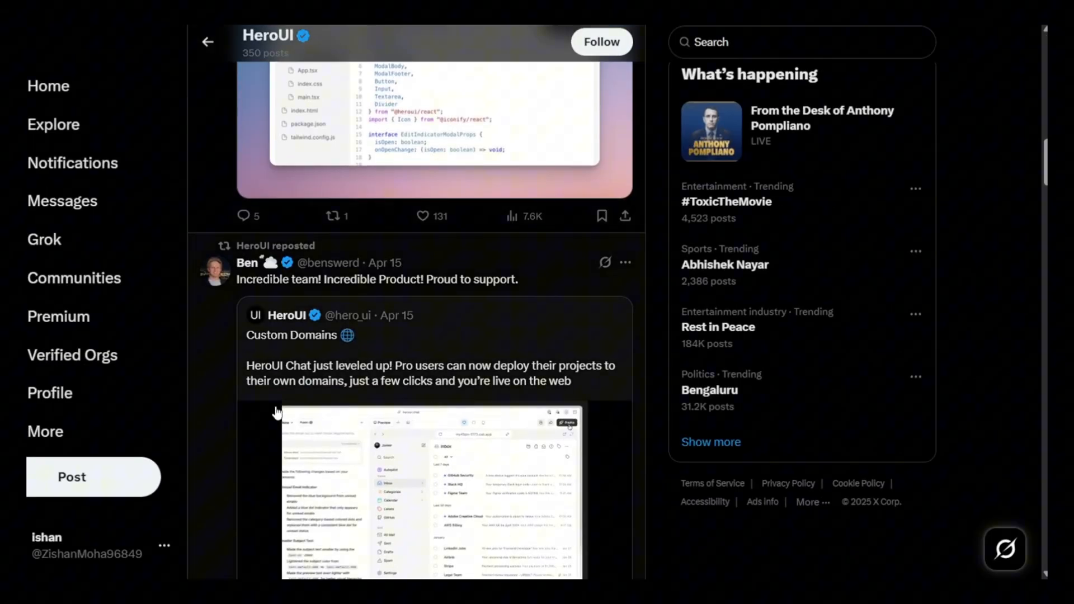
scroll("down", 3)
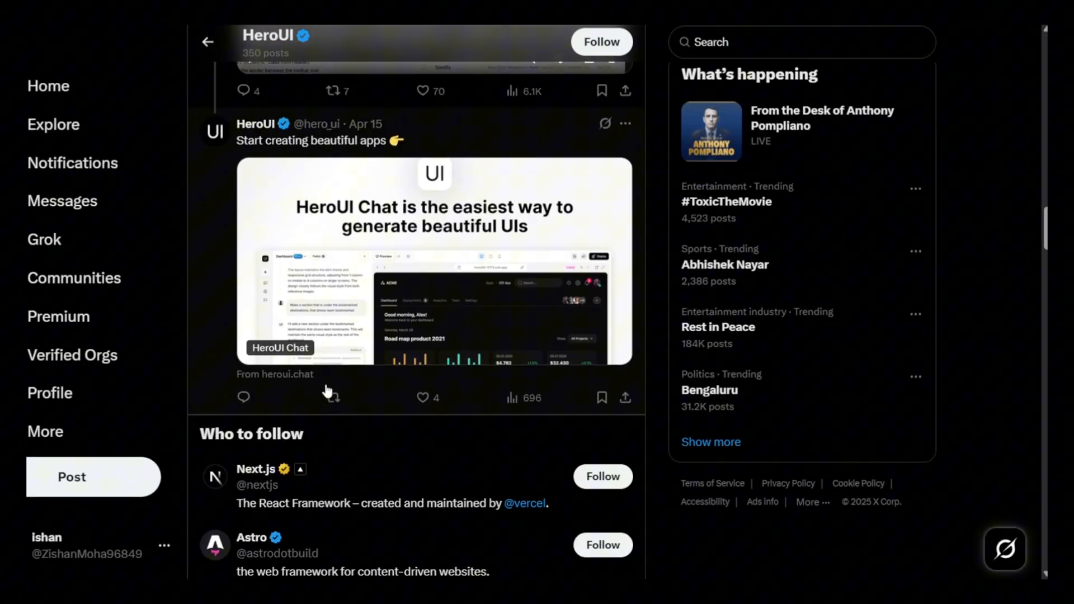